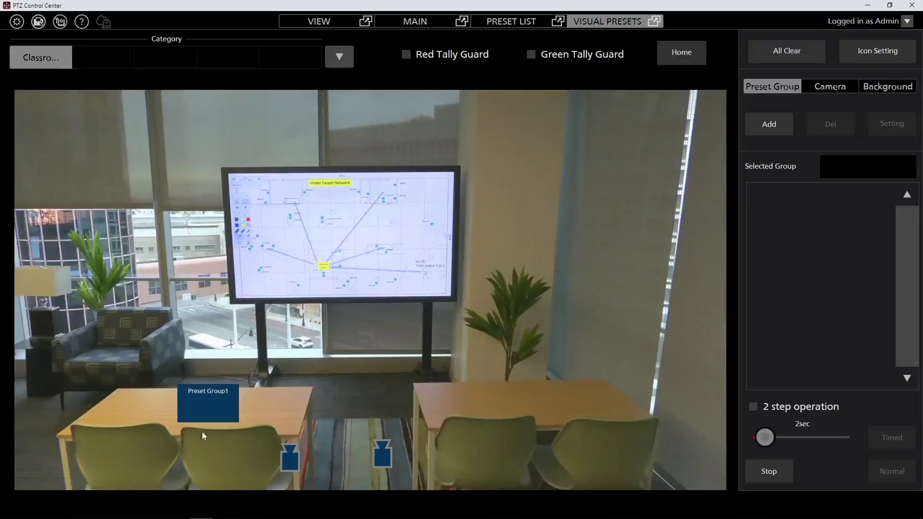
mouse_move(204, 409)
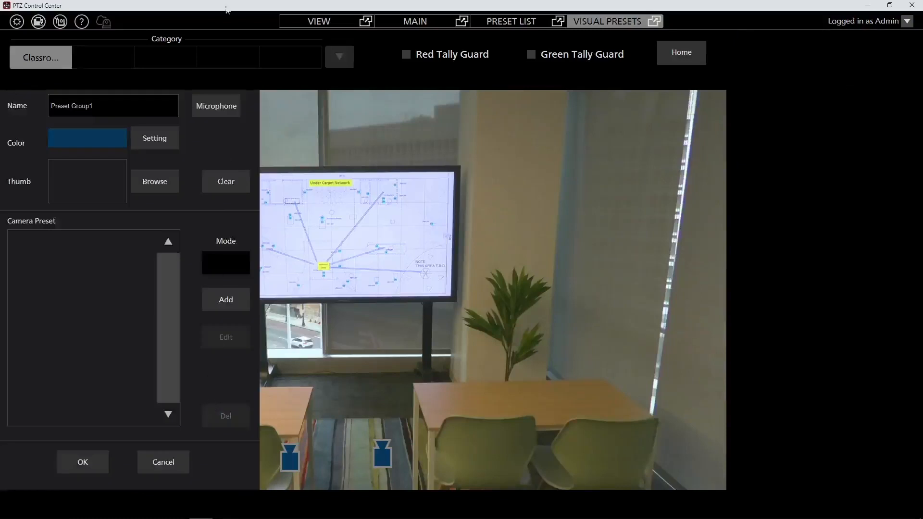
mouse_move(158, 286)
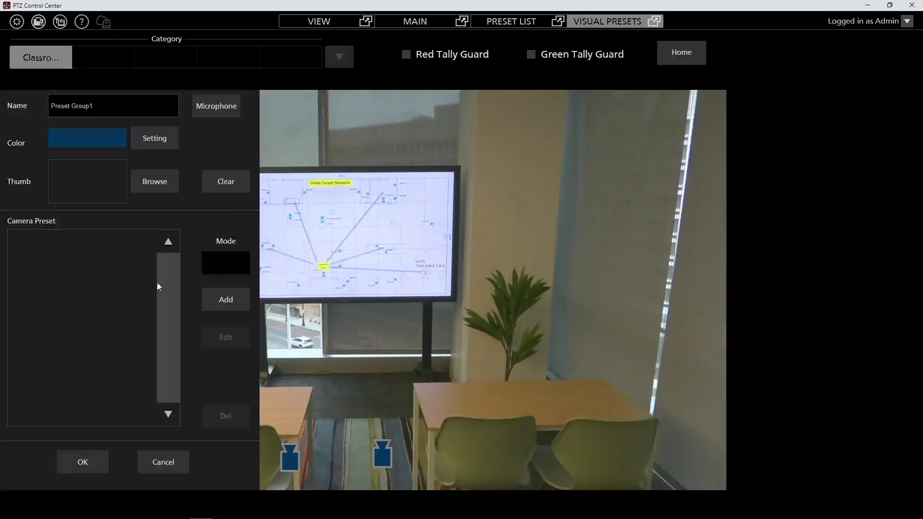
- Rename the preset group 'Preset Group1' to 'Seat 1'
triple_click(113, 105)
type("Seat 1")
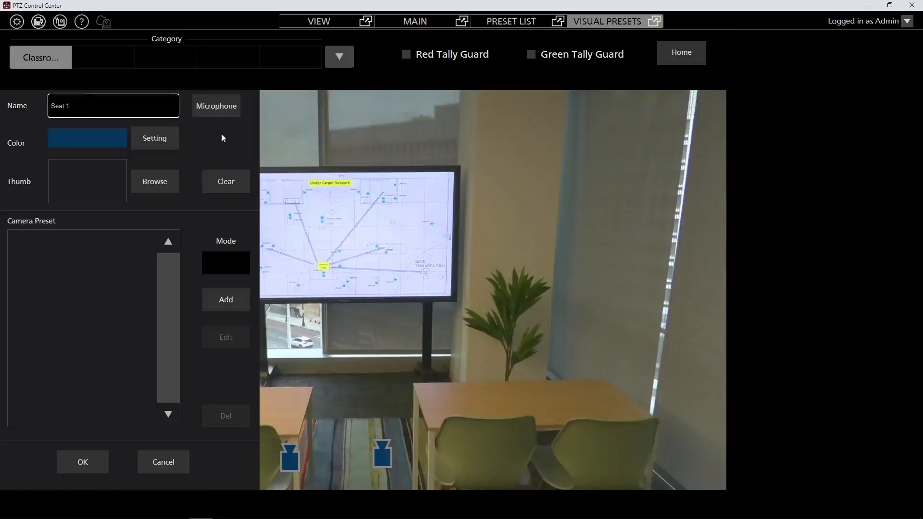
- In Microphone Setting, choose microphone No. 1 as the Seat 1 group's trigger
left_click(216, 105)
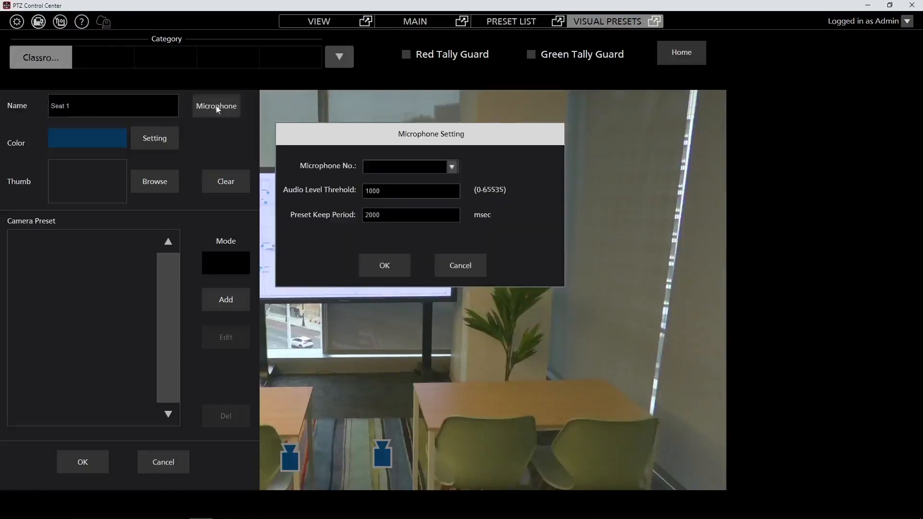
mouse_move(198, 120)
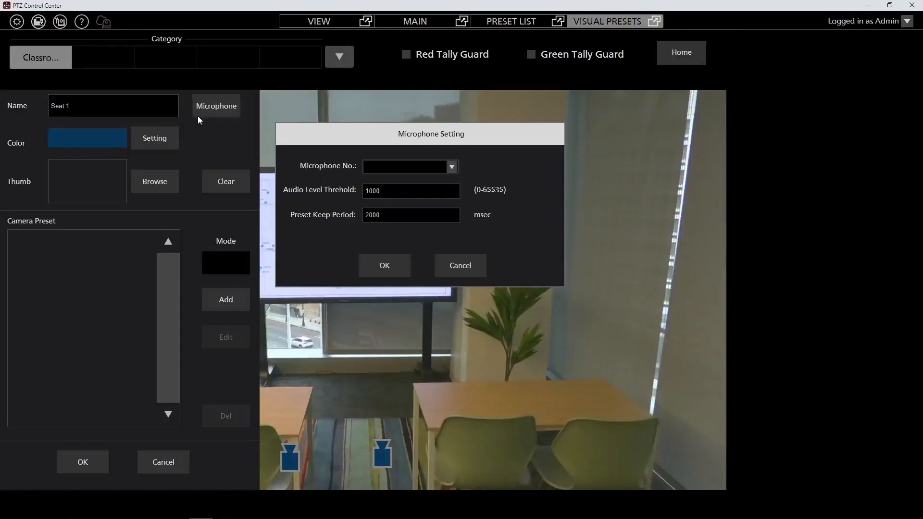
mouse_move(452, 169)
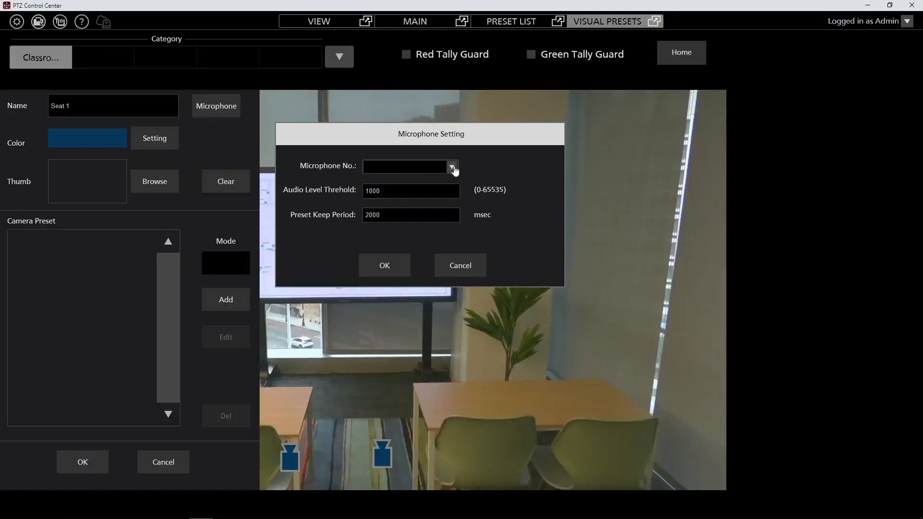
left_click(452, 167)
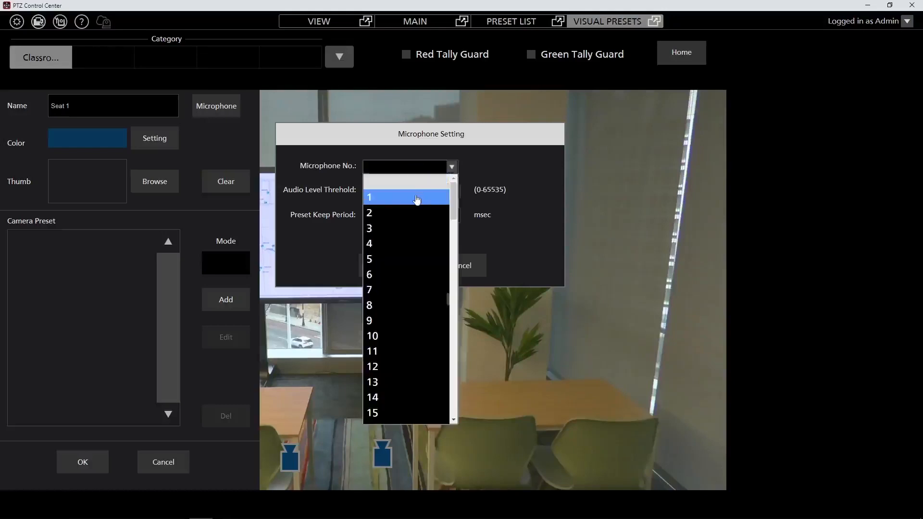
left_click(406, 196)
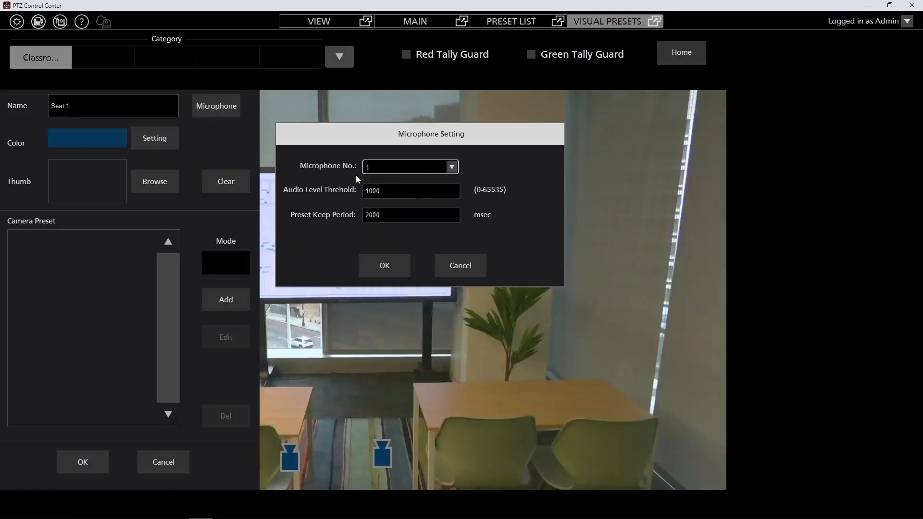